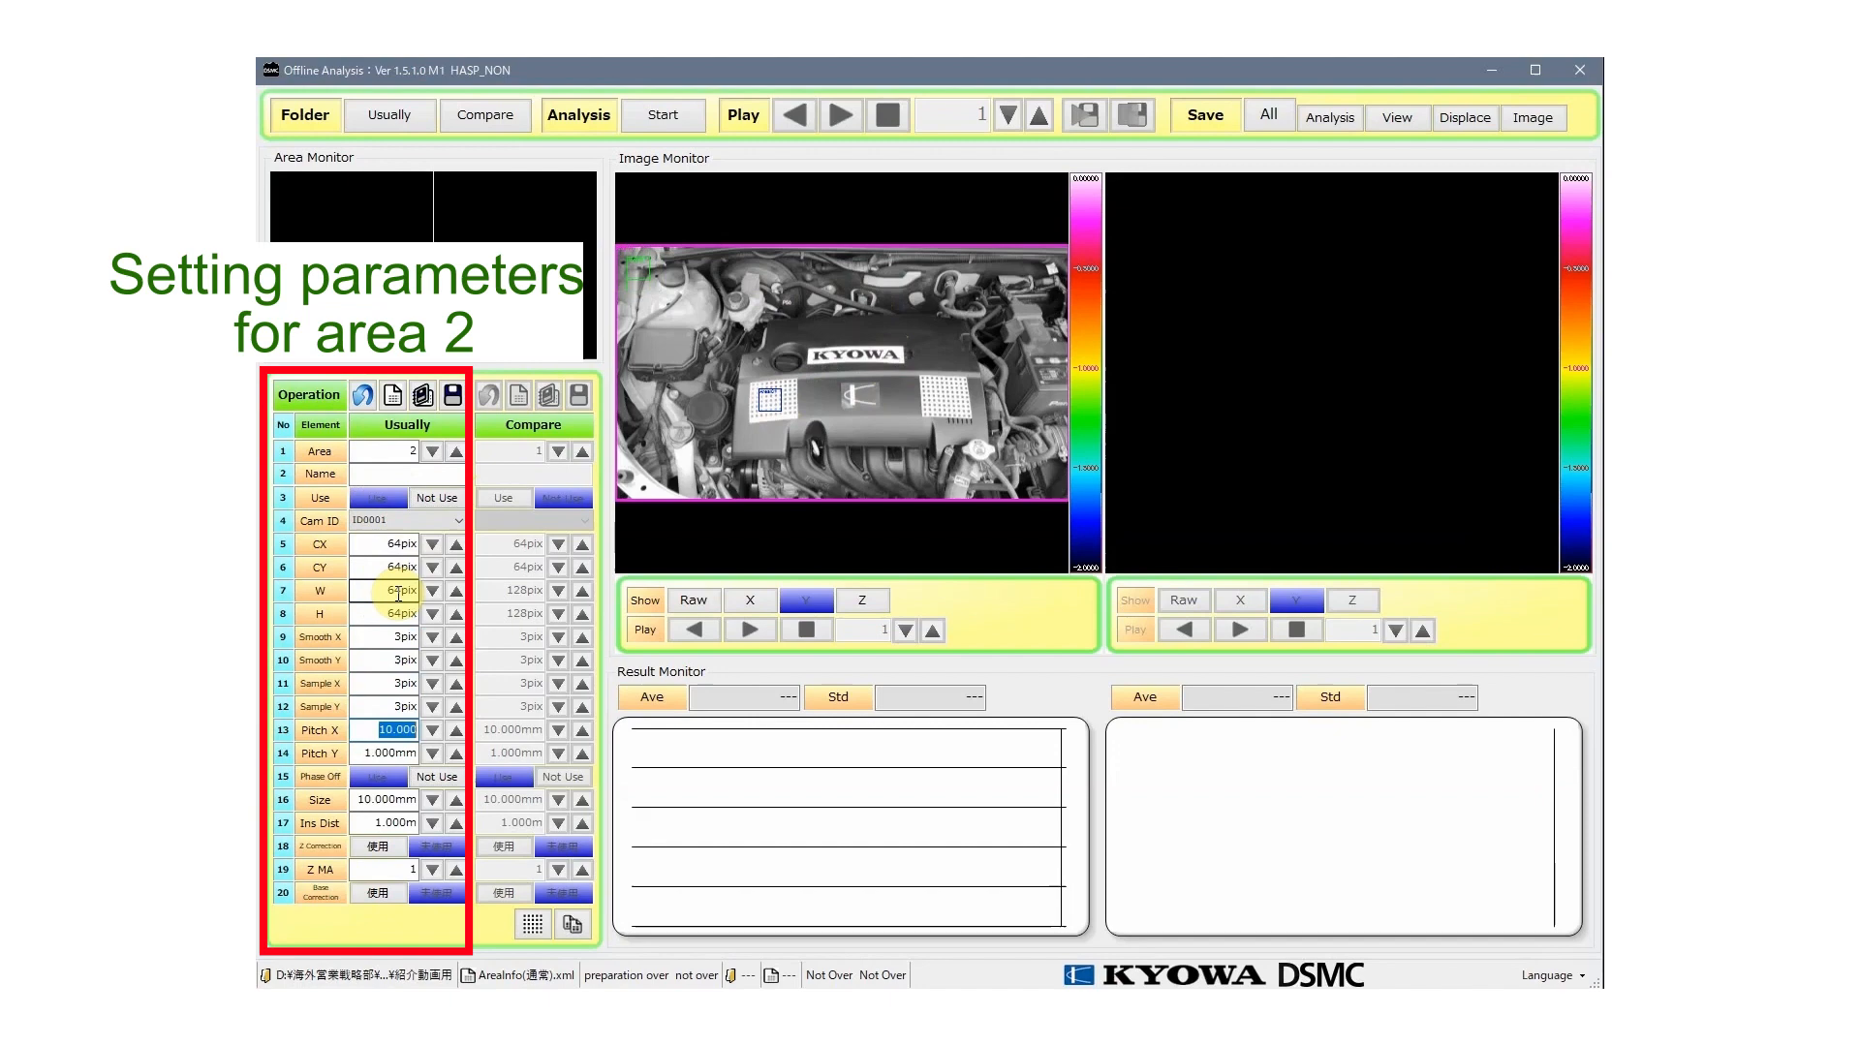
- Define Area 2 beside the KYOWA emblem, place it on the image and save the area settings
click(531, 925)
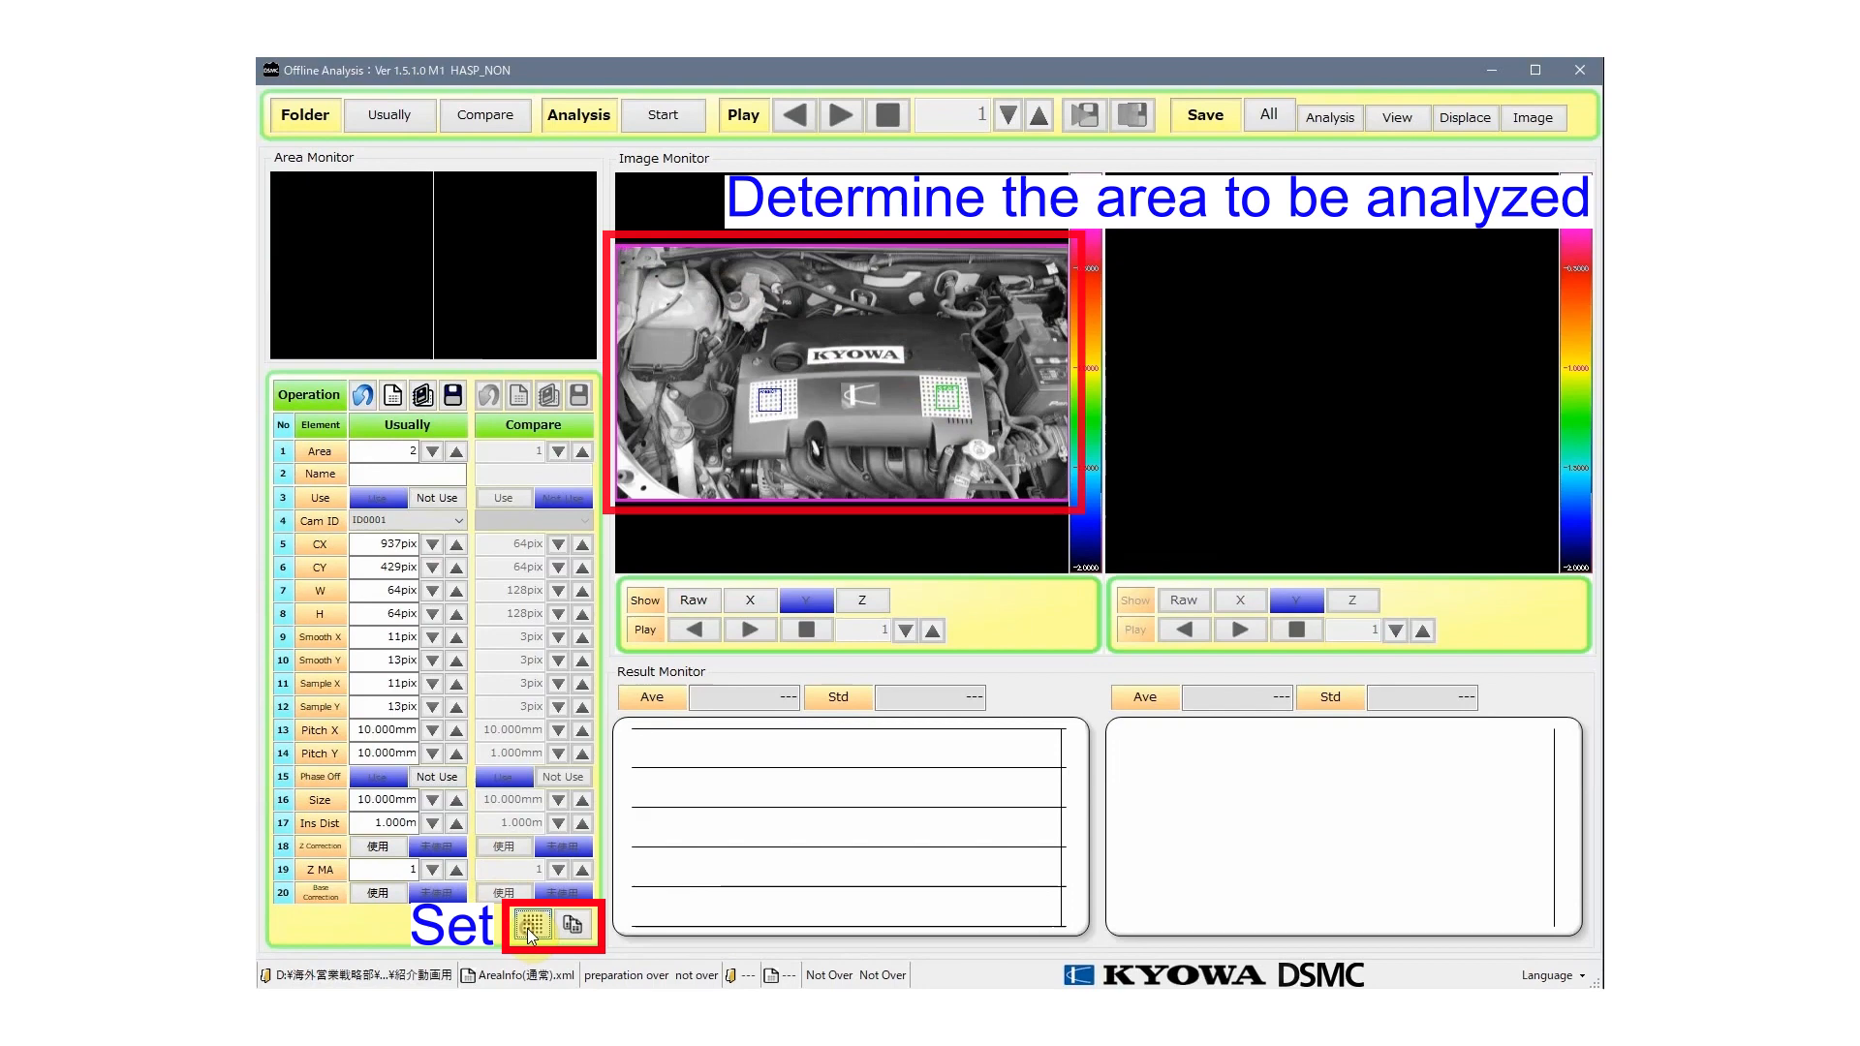
click(450, 395)
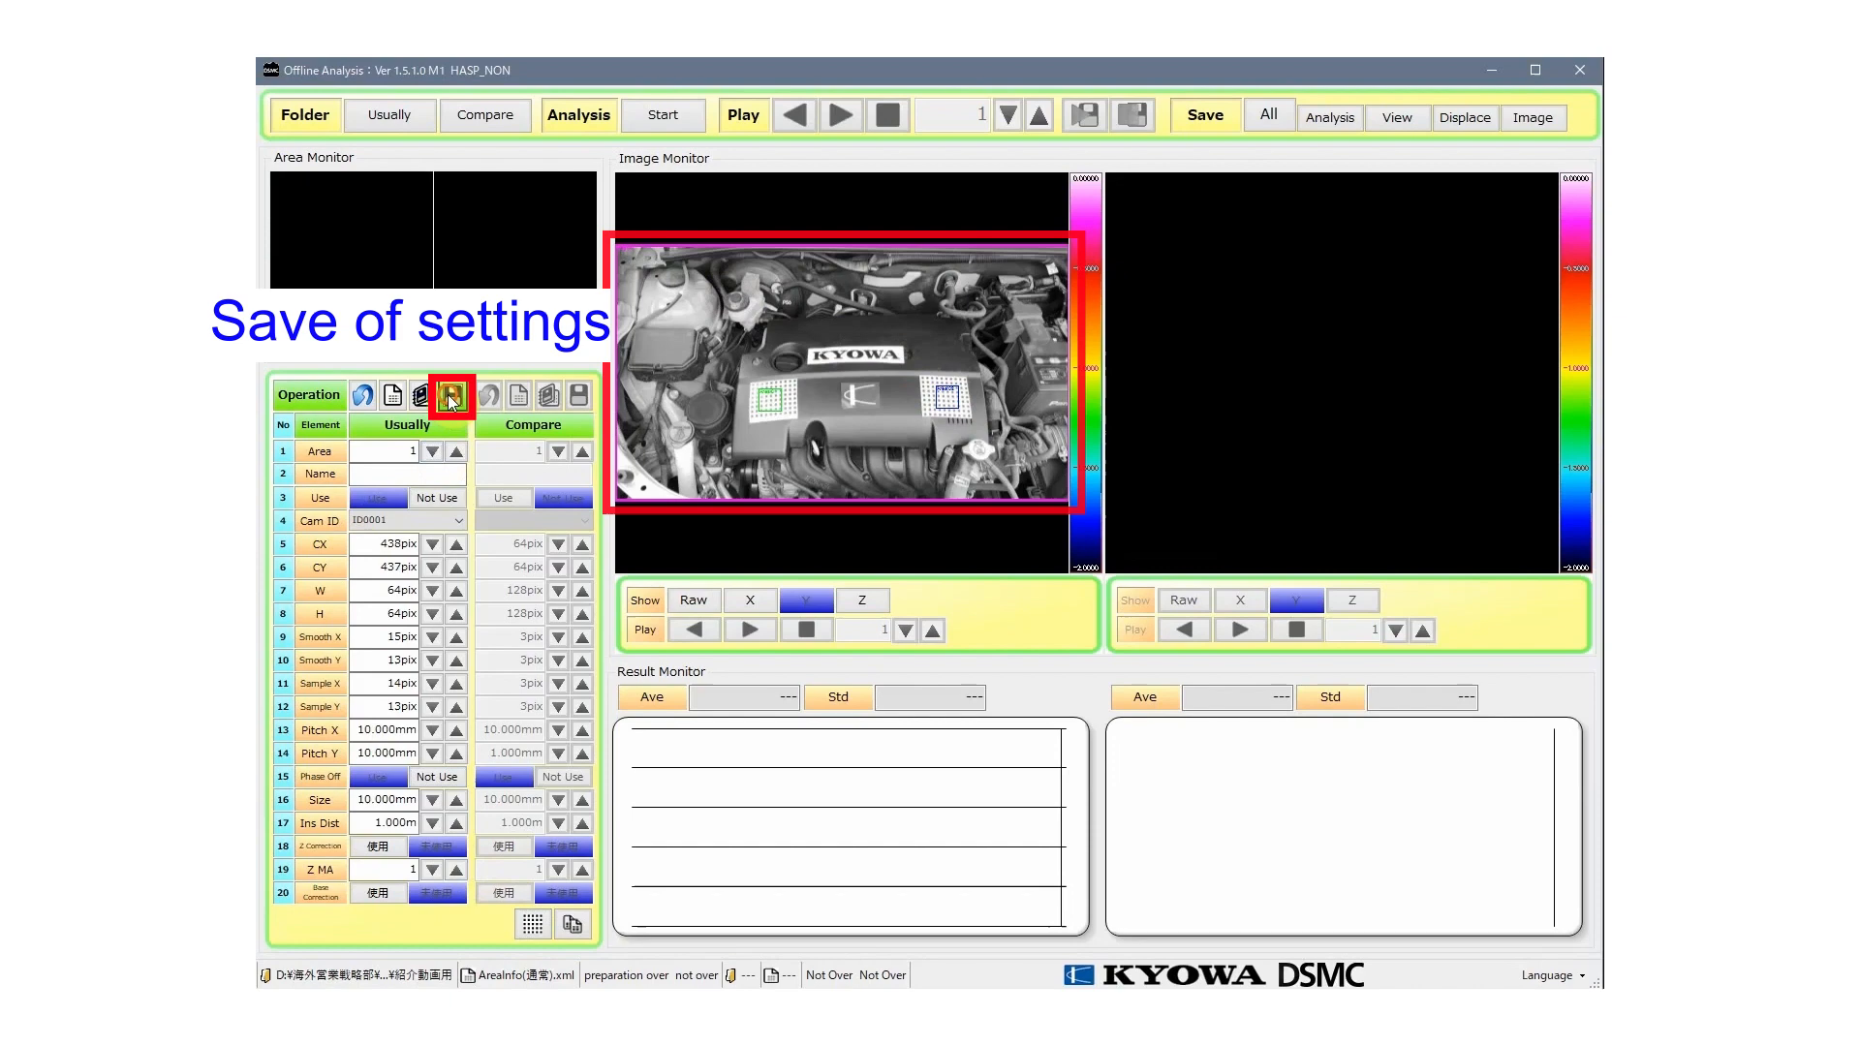
click(663, 115)
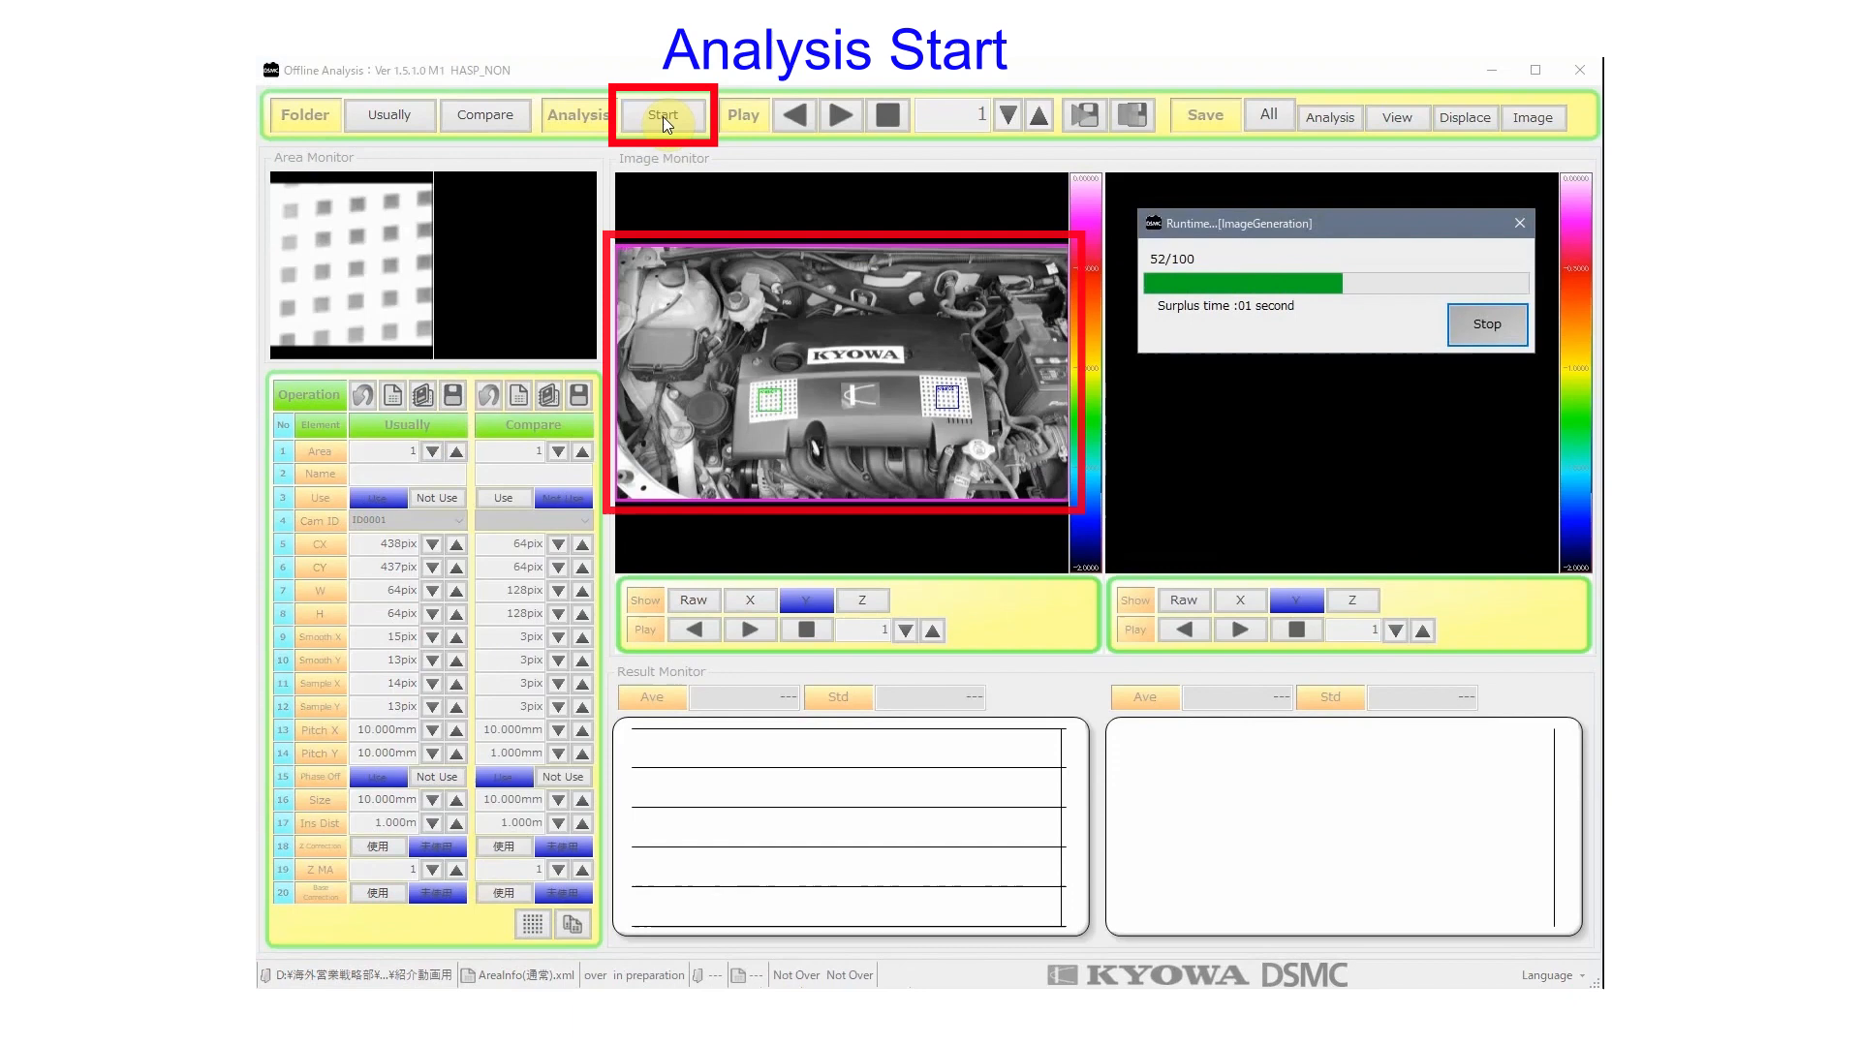
- Run the displacement analysis to completion and save all results as ResultAnalysis.csv
click(663, 114)
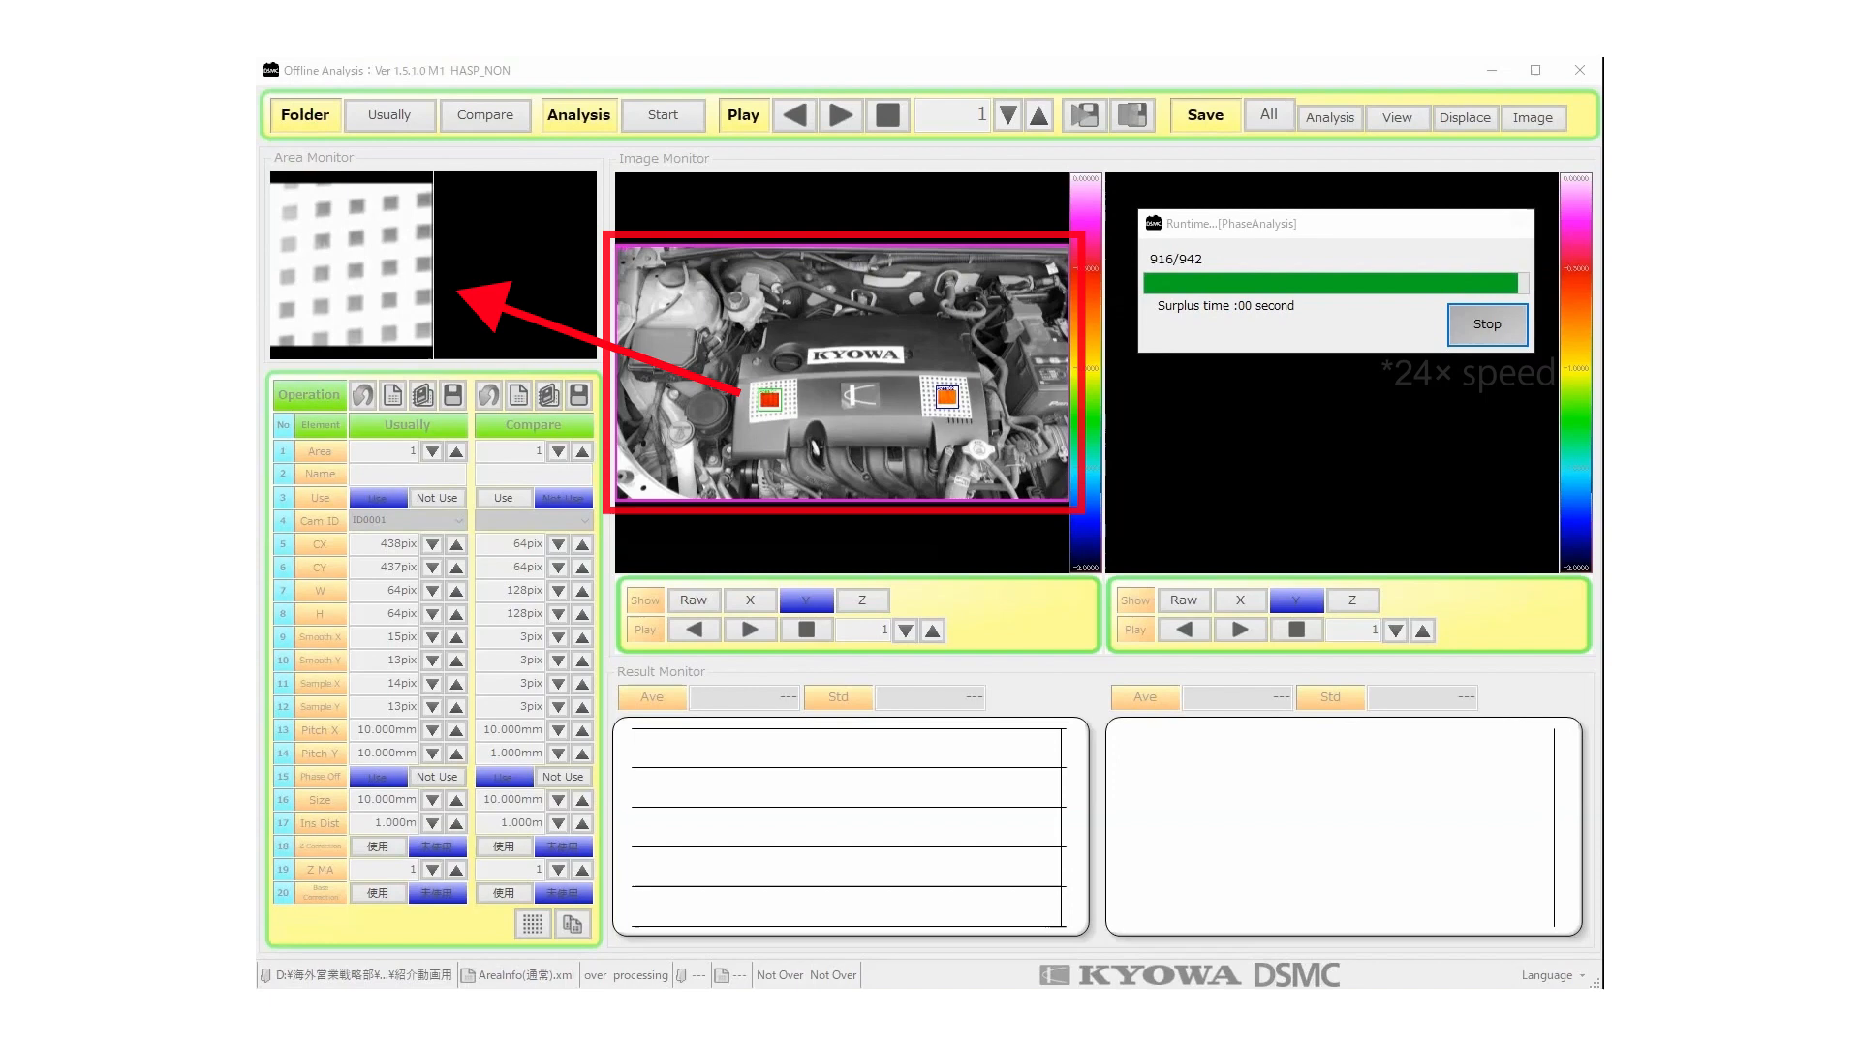
click(1267, 116)
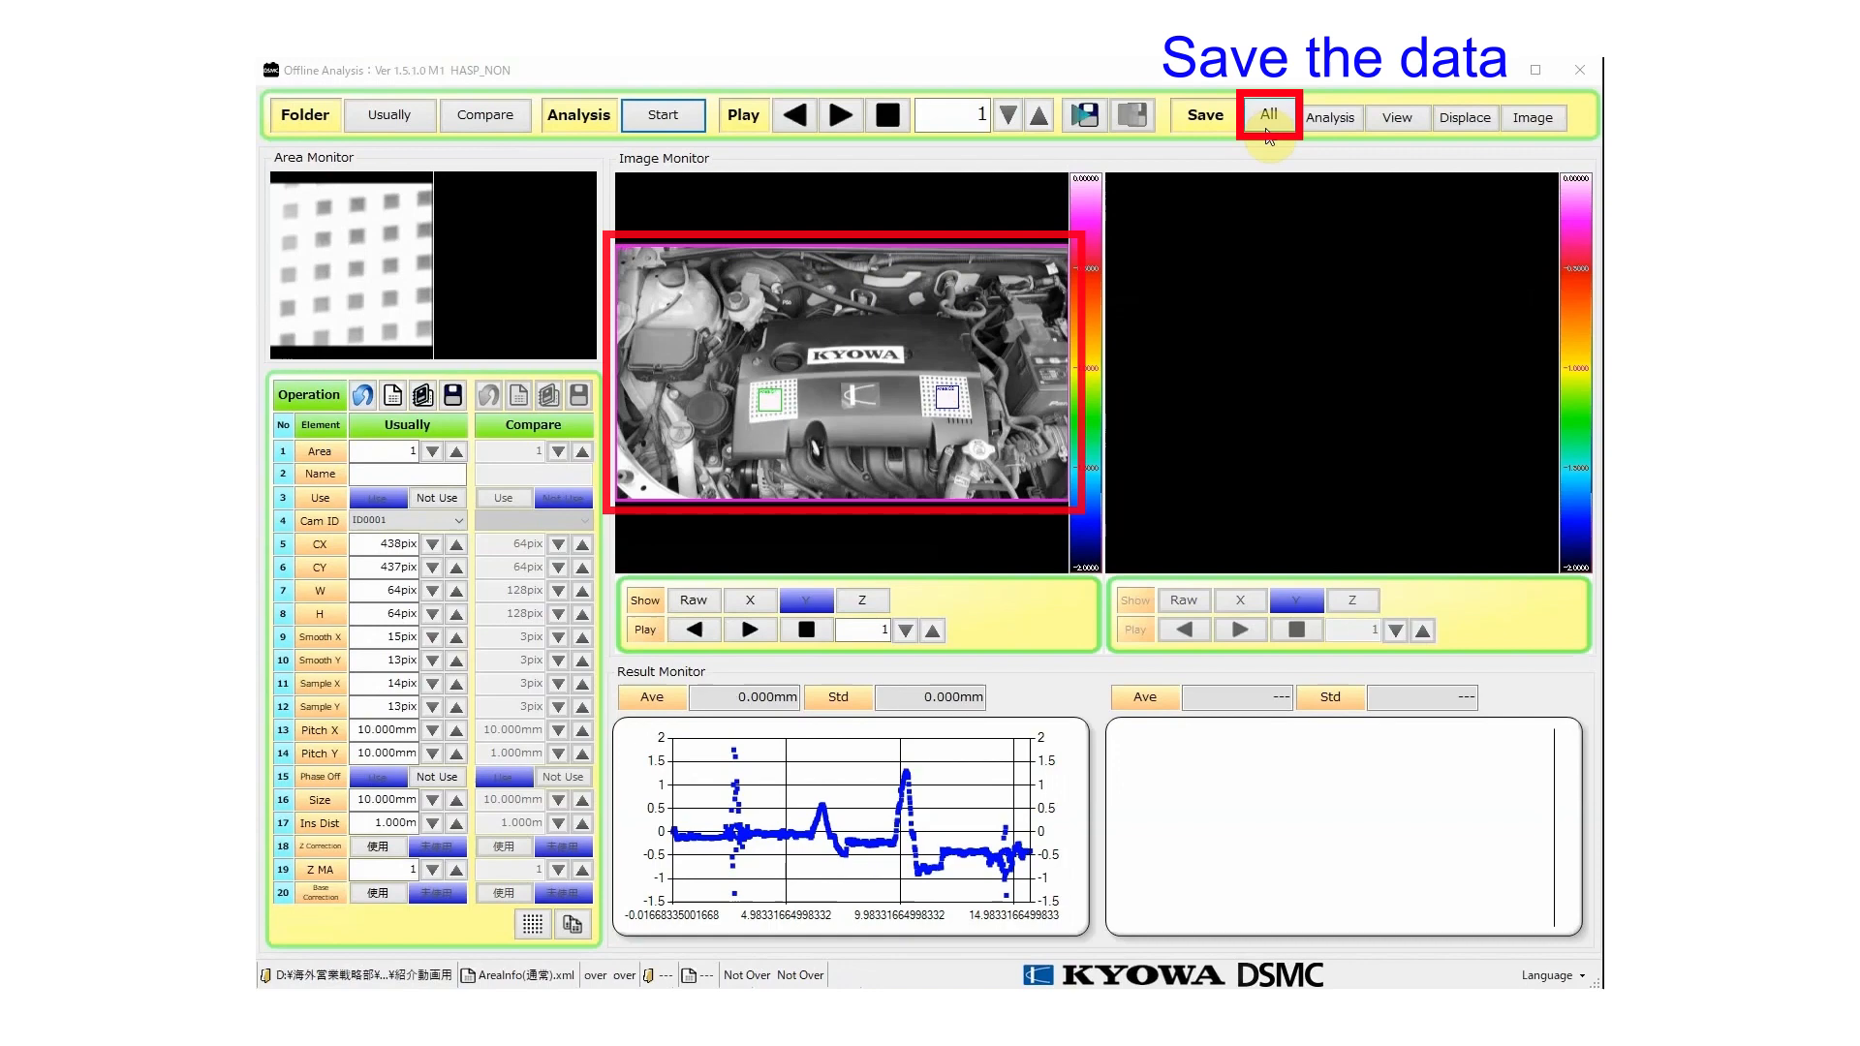
click(1267, 115)
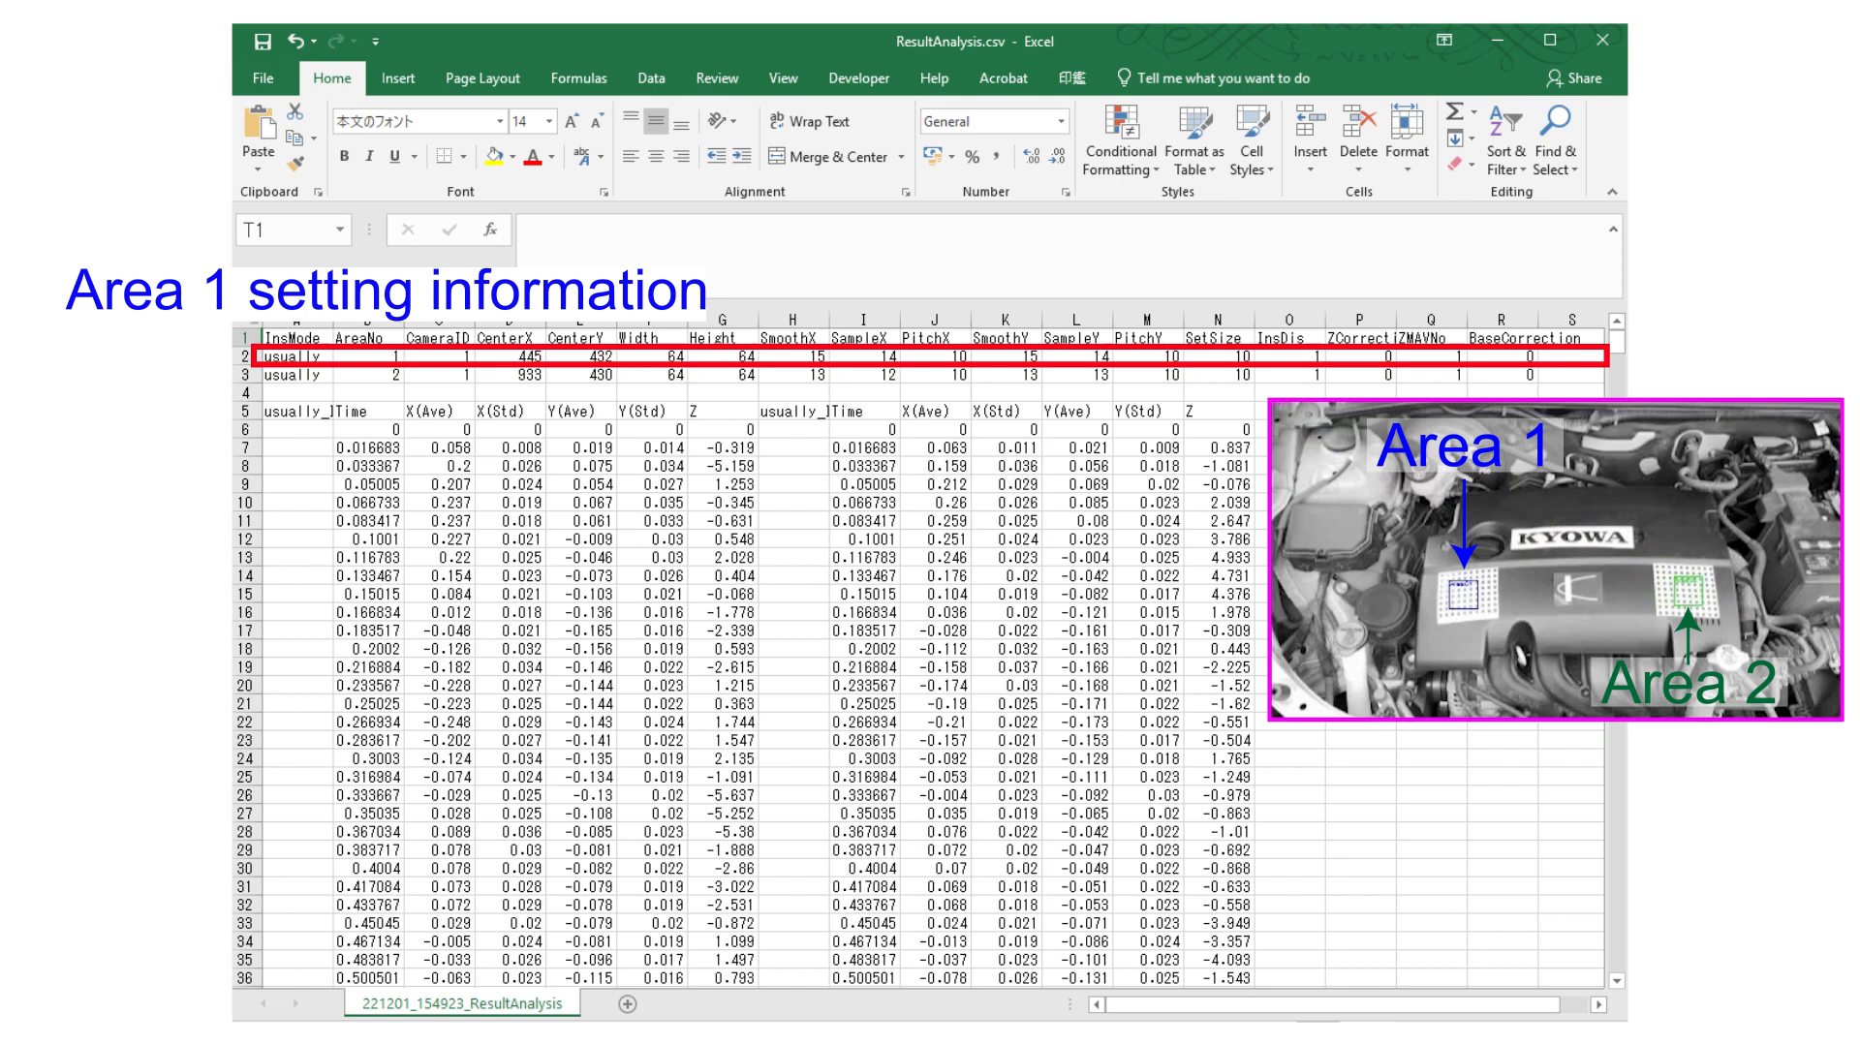